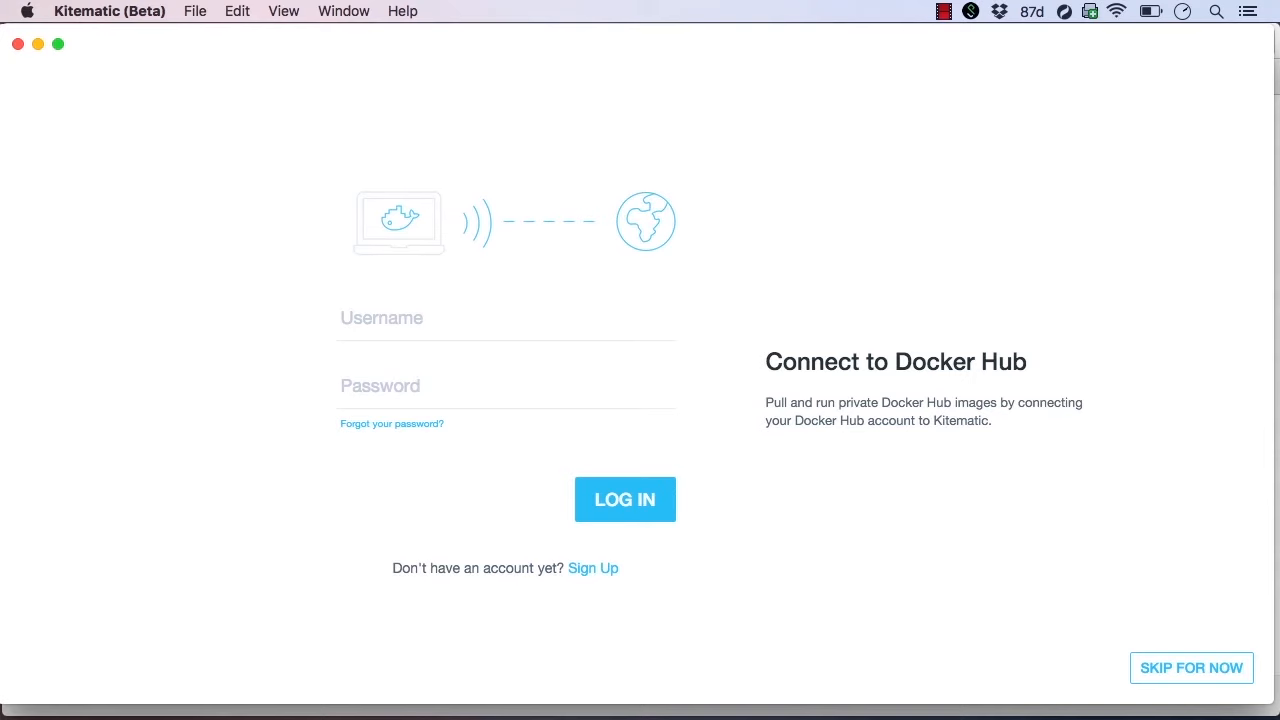
- Sign in to Docker Hub as user 'rickfast' and move on to the password
{"action": "type", "text": "rickfast"}
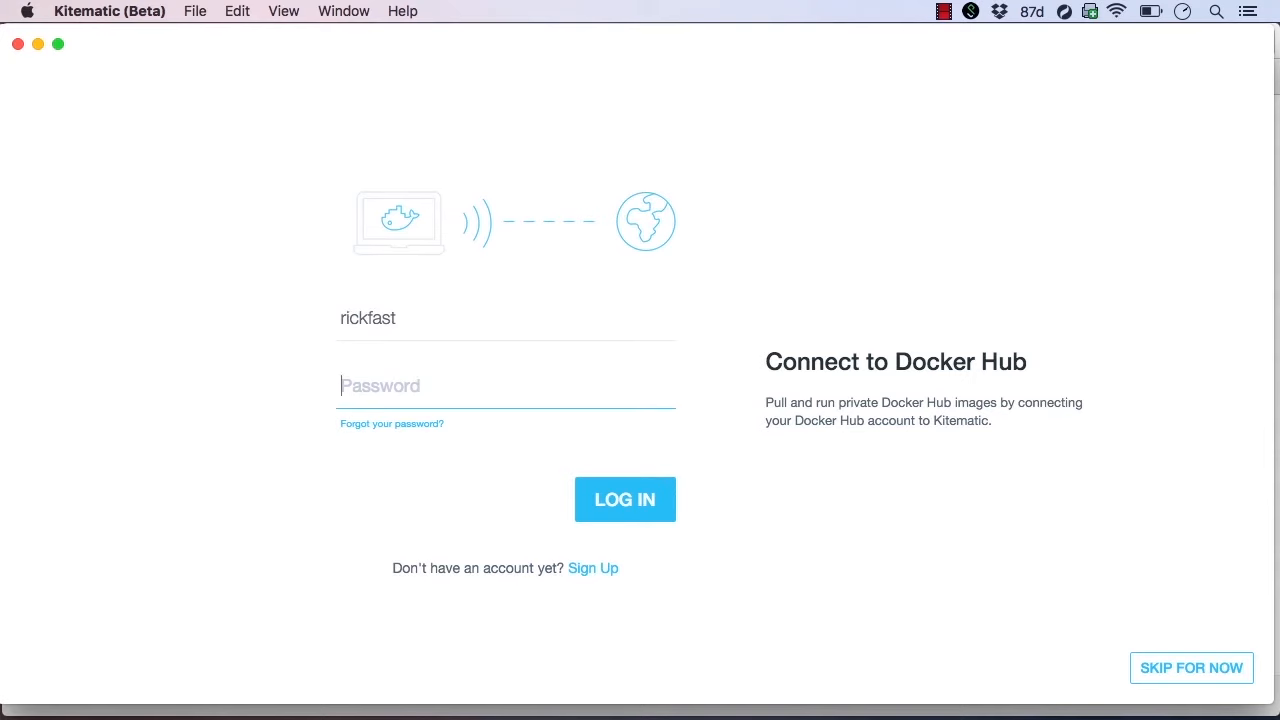
{"action": "left_click", "coordinate": [624, 500]}
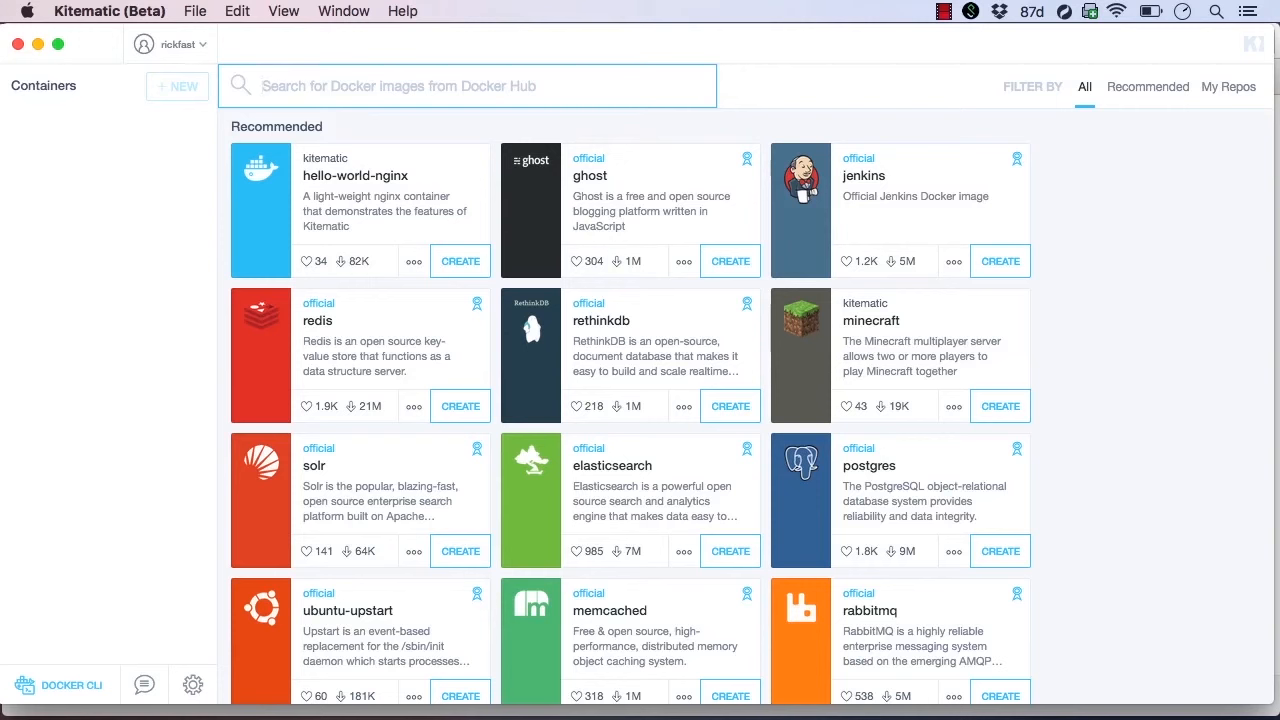
{"action": "left_click", "coordinate": [466, 84]}
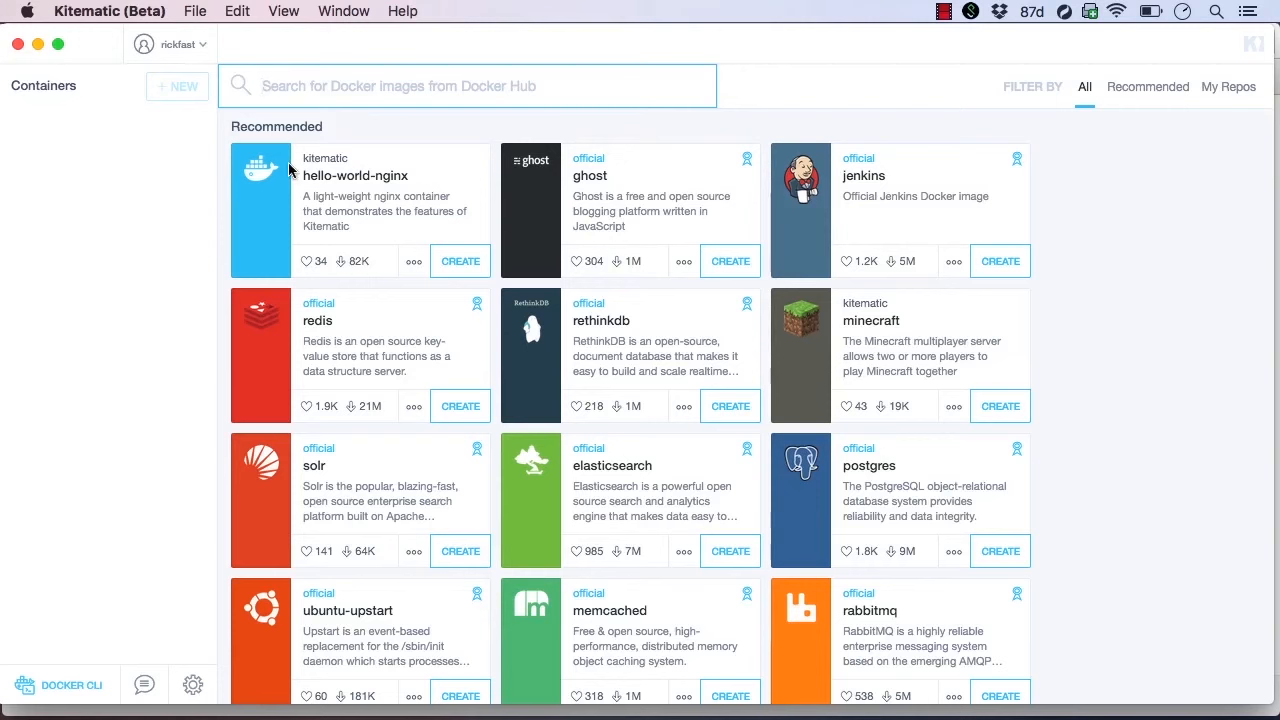
{"action": "type", "text": "hello-"}
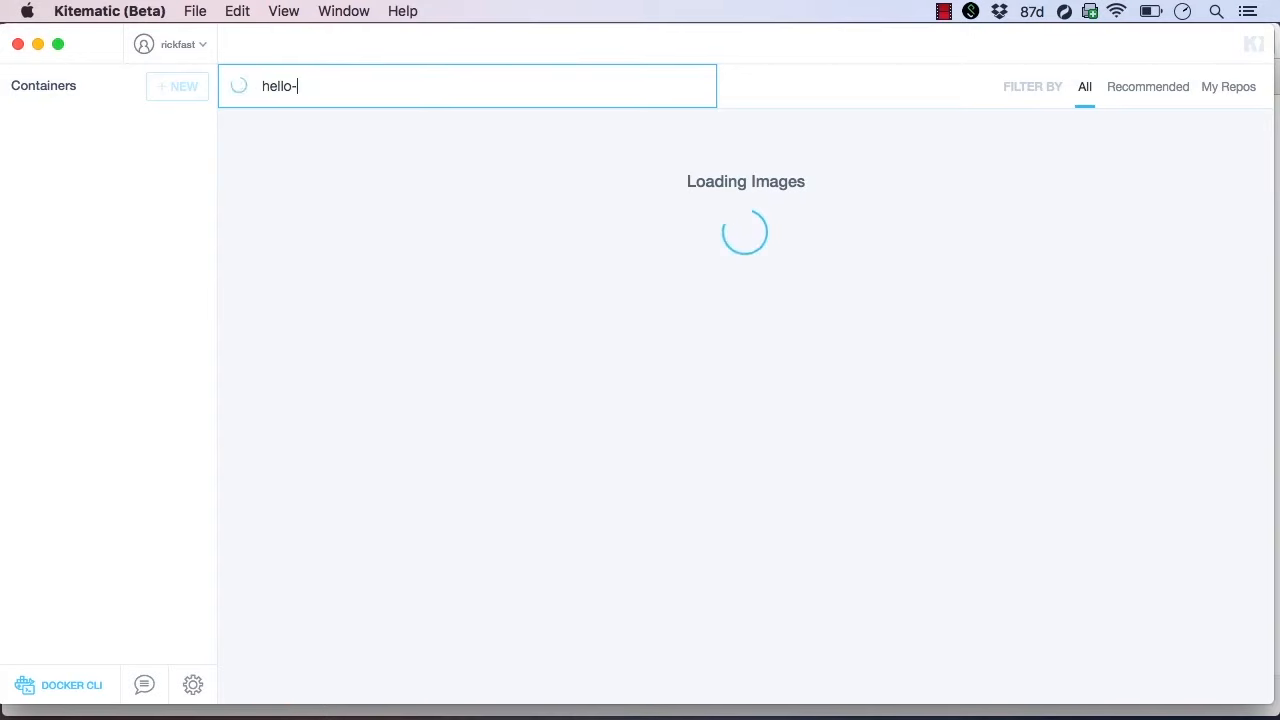
{"action": "type", "text": "oreilly"}
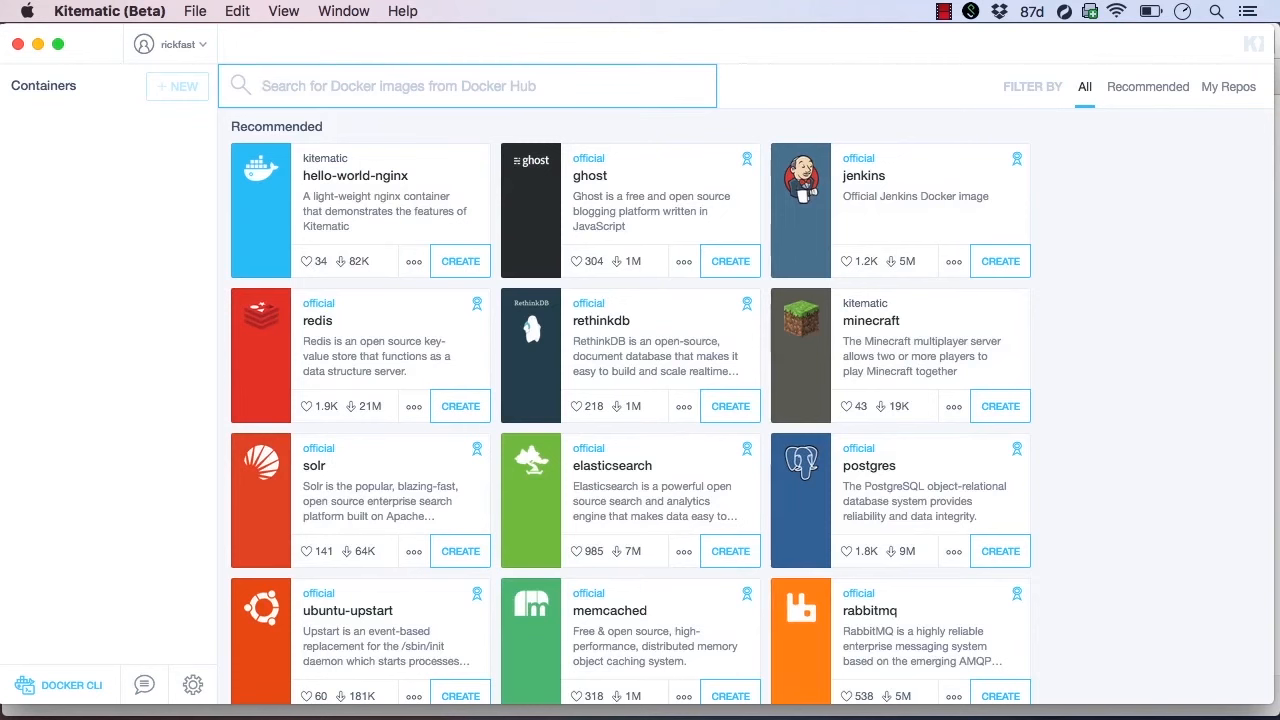
{"action": "left_click", "coordinate": [468, 84]}
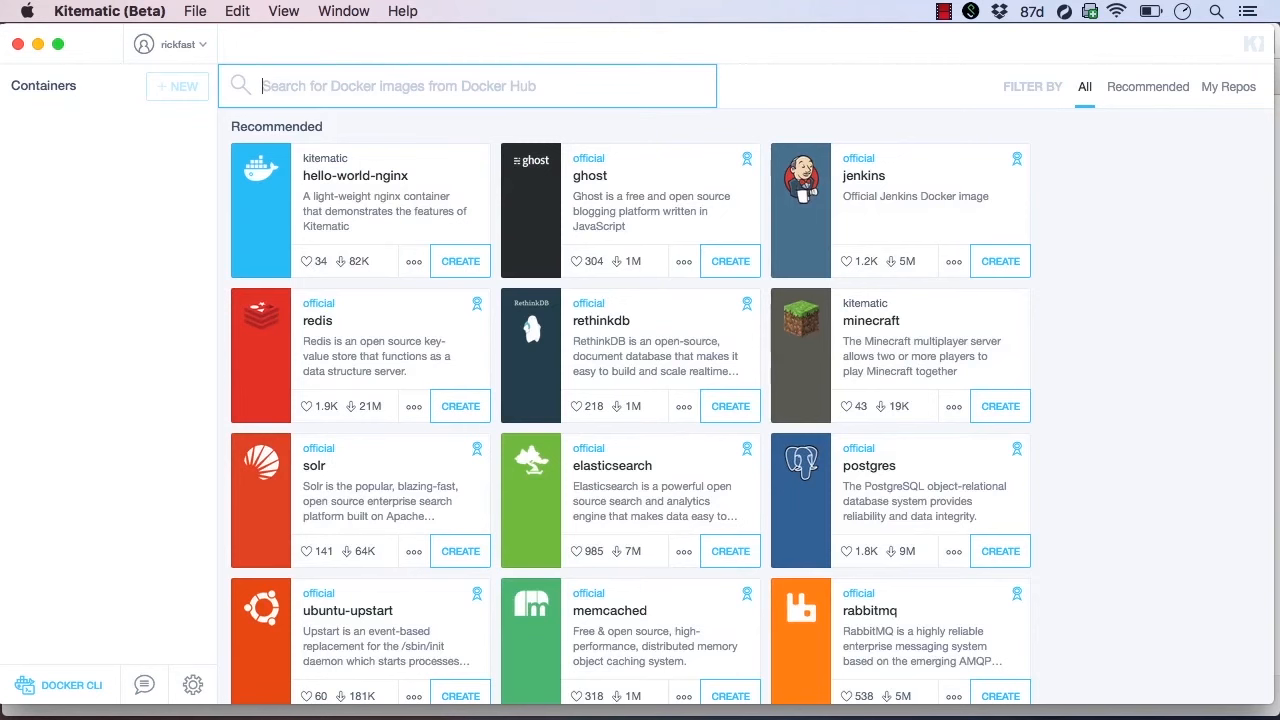
- Create and start a hello-world-nginx container from the recommended catalogue
{"action": "left_click", "coordinate": [460, 260]}
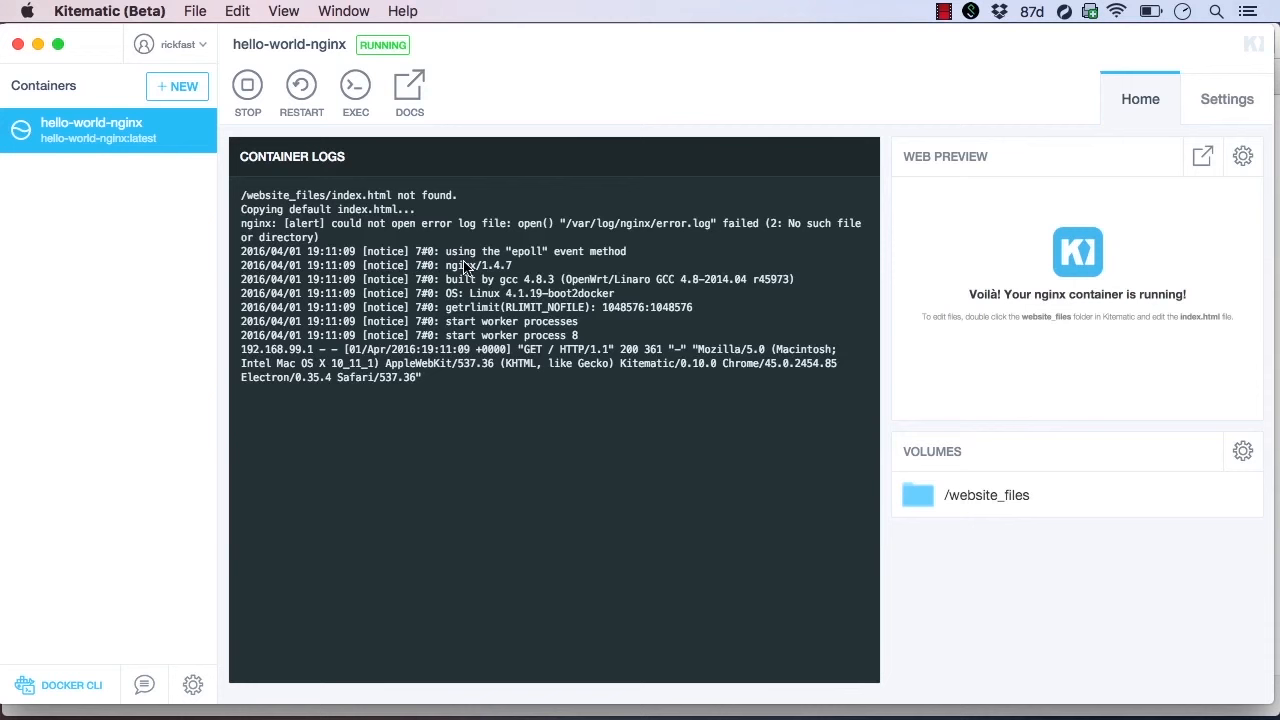
{"action": "mouse_move", "coordinate": [996, 348]}
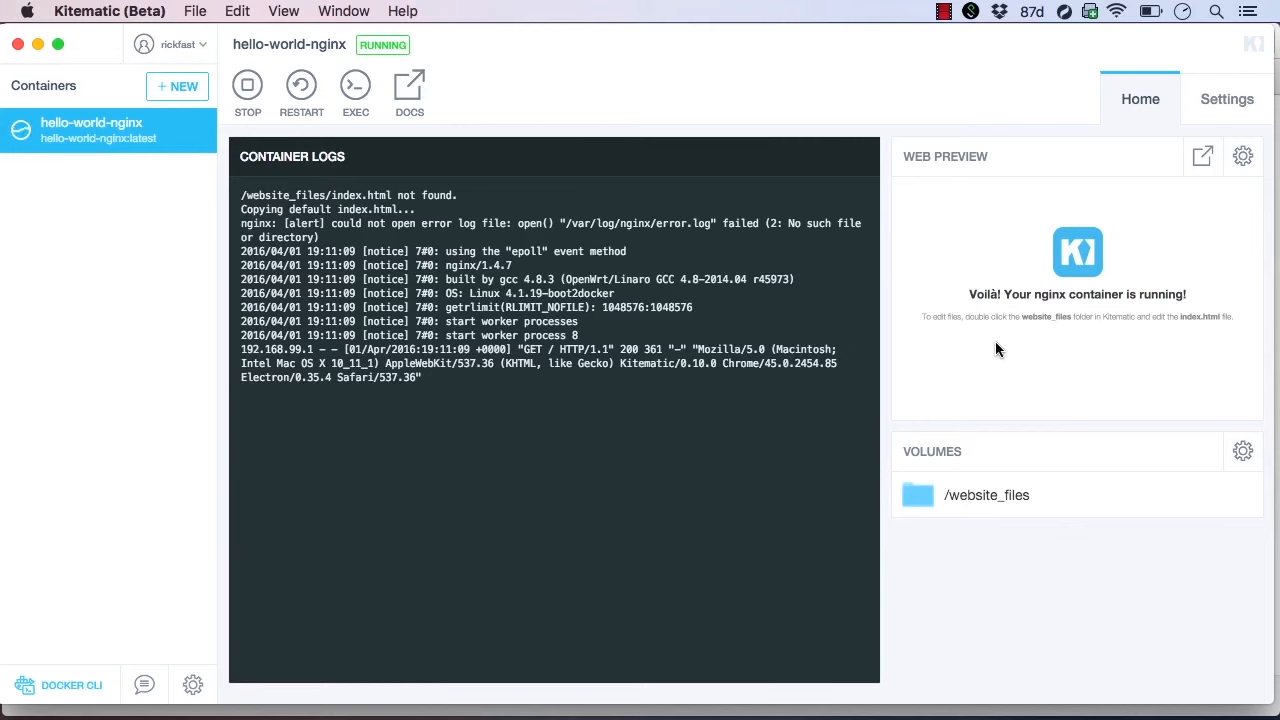
- Map the container's Docker port 80 to 192.168.99.100:9999 in its port settings
{"action": "left_click", "coordinate": [1226, 98]}
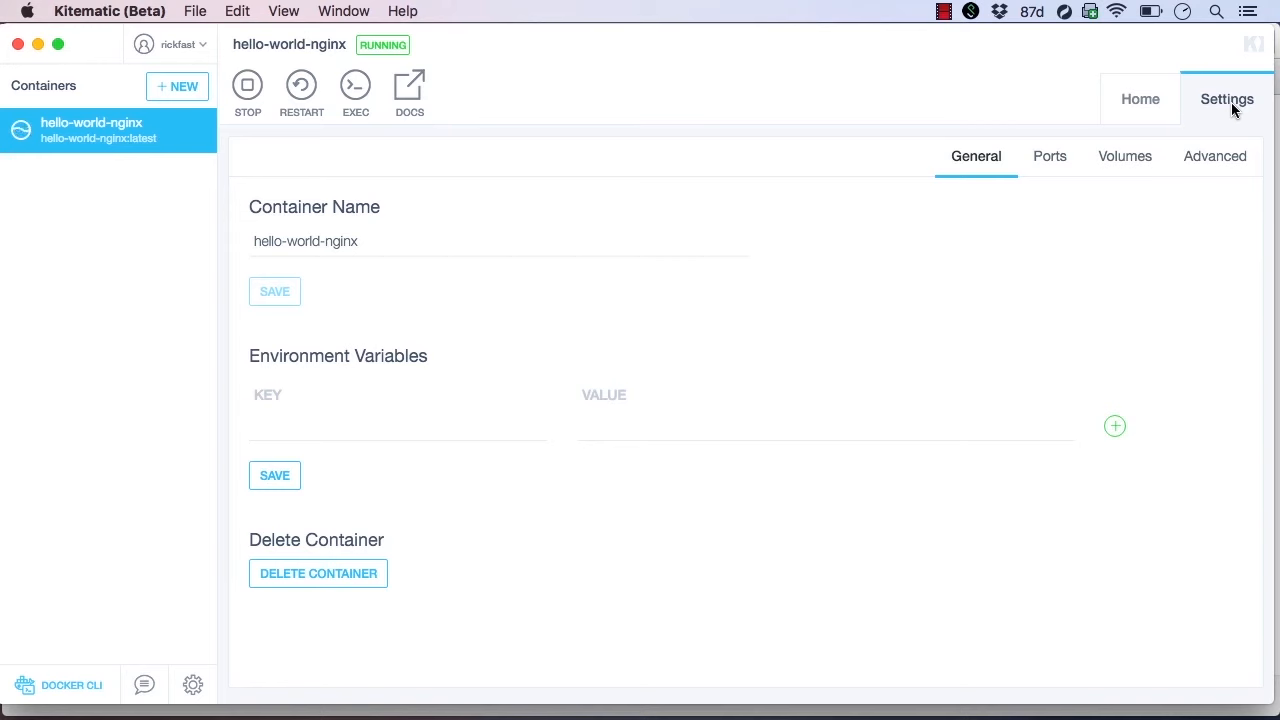
{"action": "mouse_move", "coordinate": [1144, 138]}
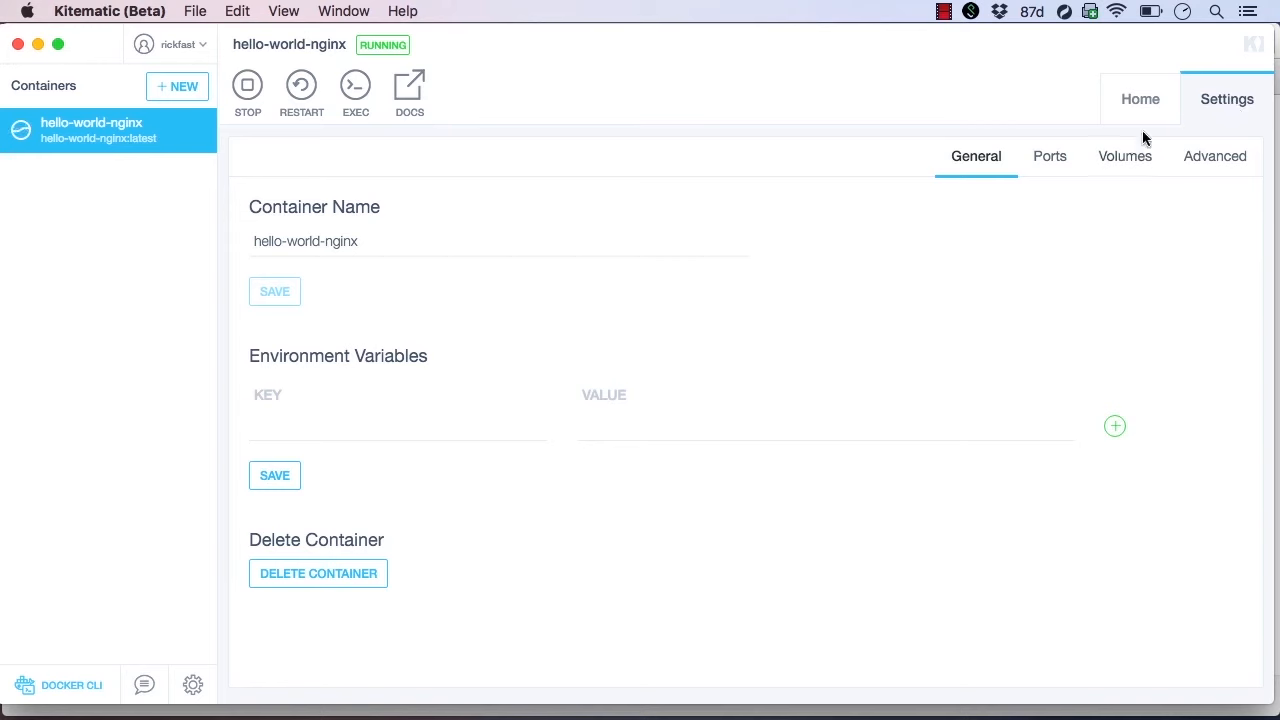
{"action": "left_click", "coordinate": [1048, 156]}
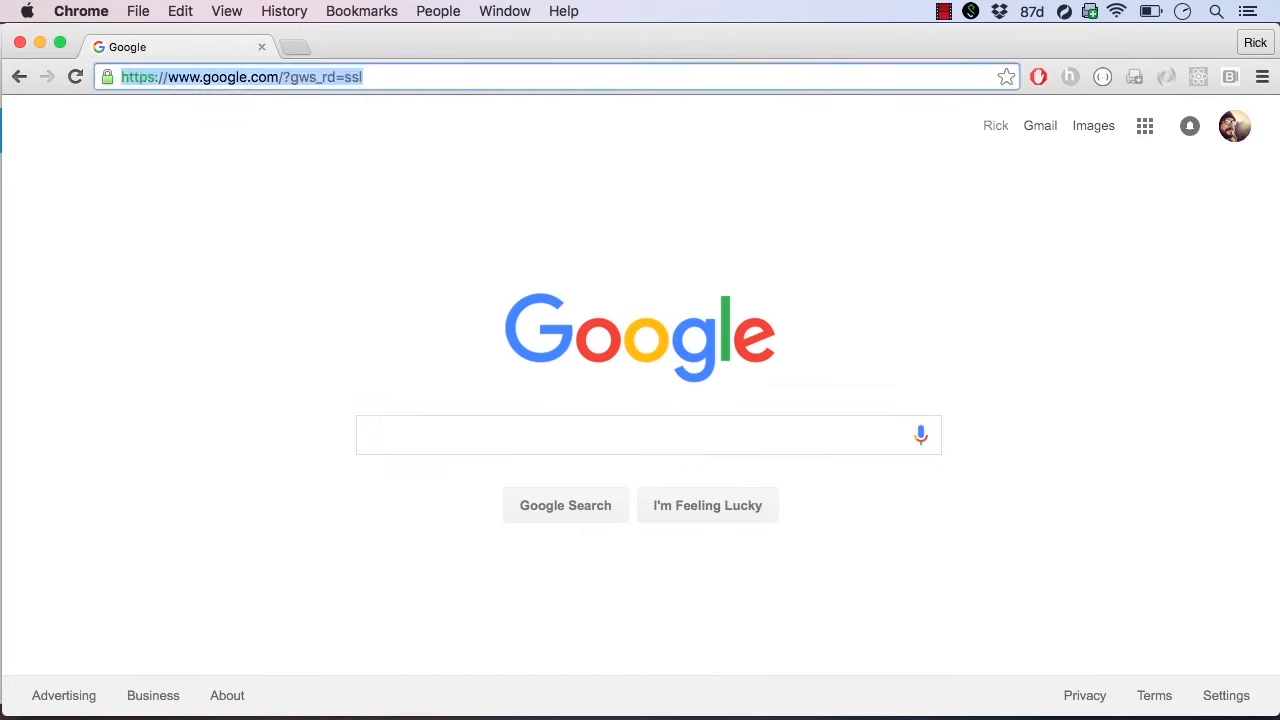
{"action": "type", "text": "192.168.99.100:9999"}
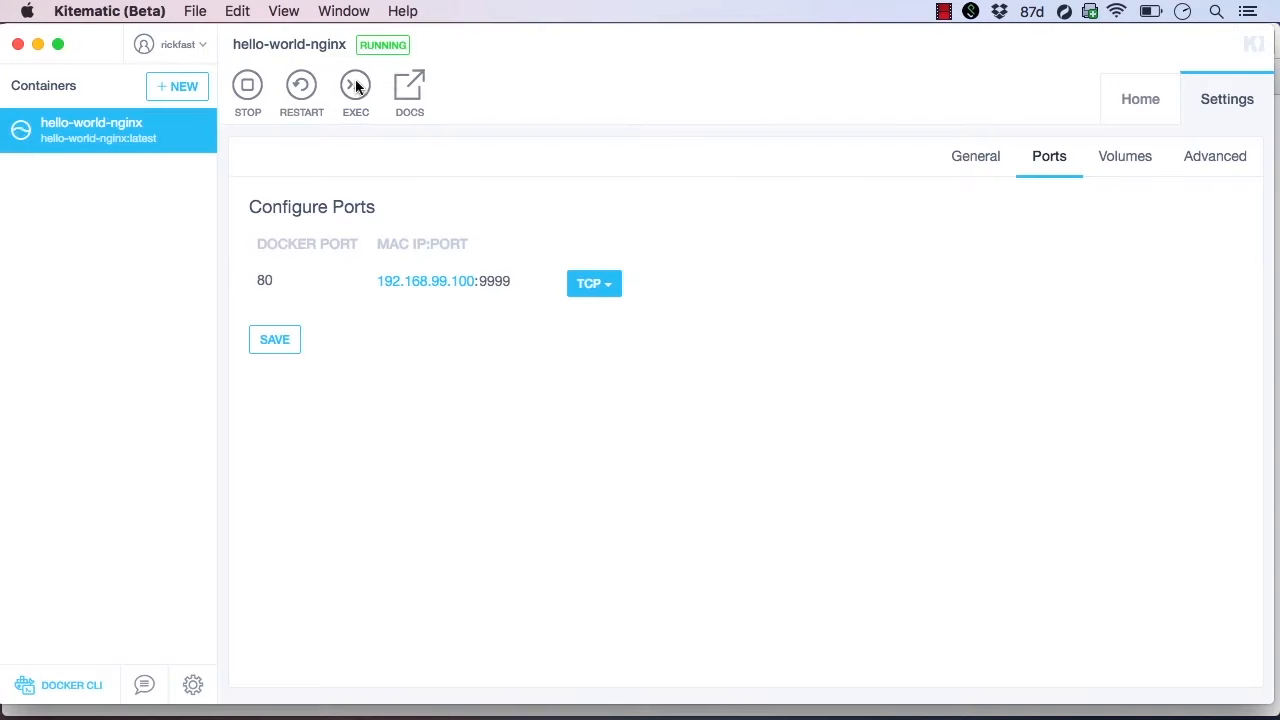
- Open index.html from the website_files volume in the Atom editor
{"action": "left_click", "coordinate": [1124, 156]}
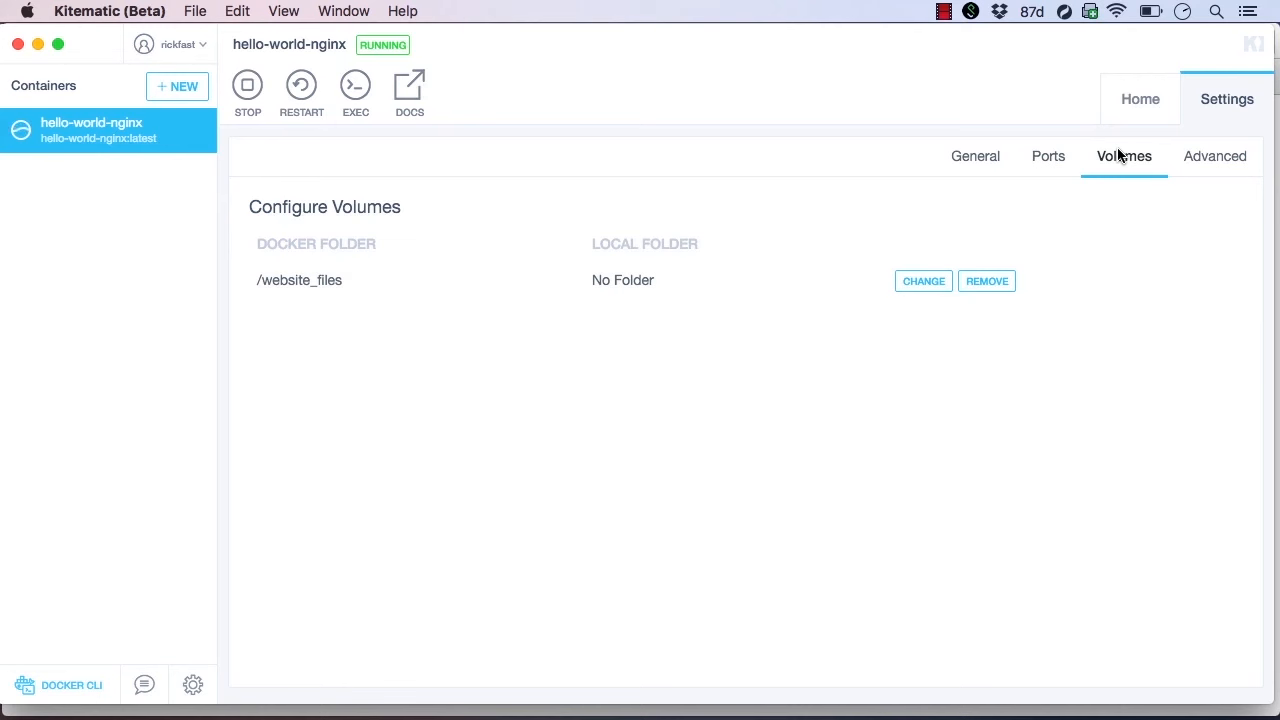
{"action": "left_click", "coordinate": [1140, 98]}
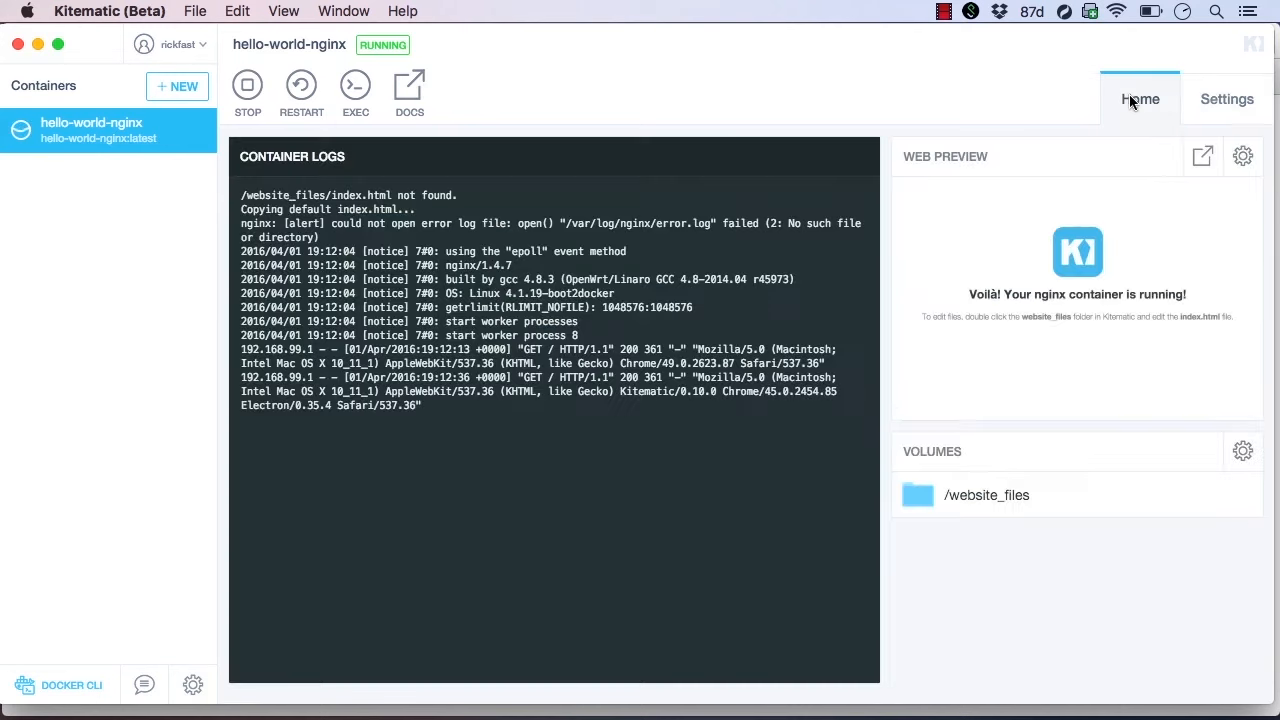
{"action": "mouse_move", "coordinate": [1024, 496]}
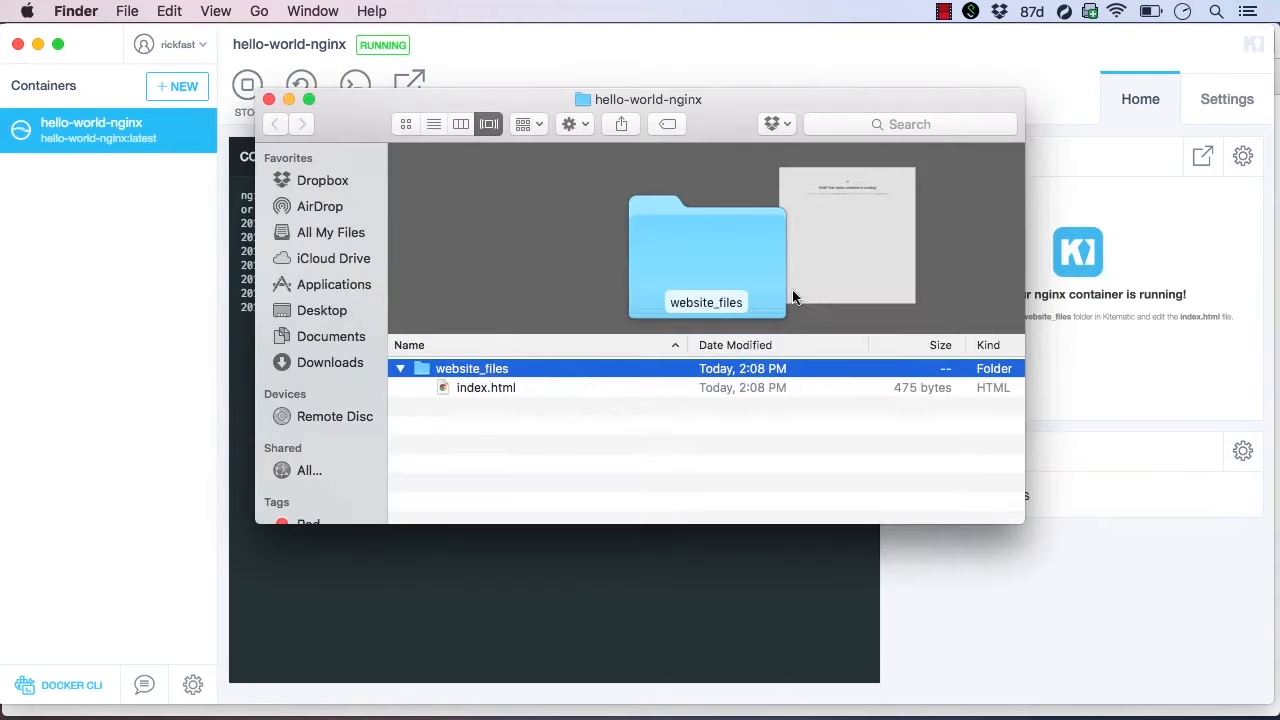
{"action": "right_click", "coordinate": [488, 388]}
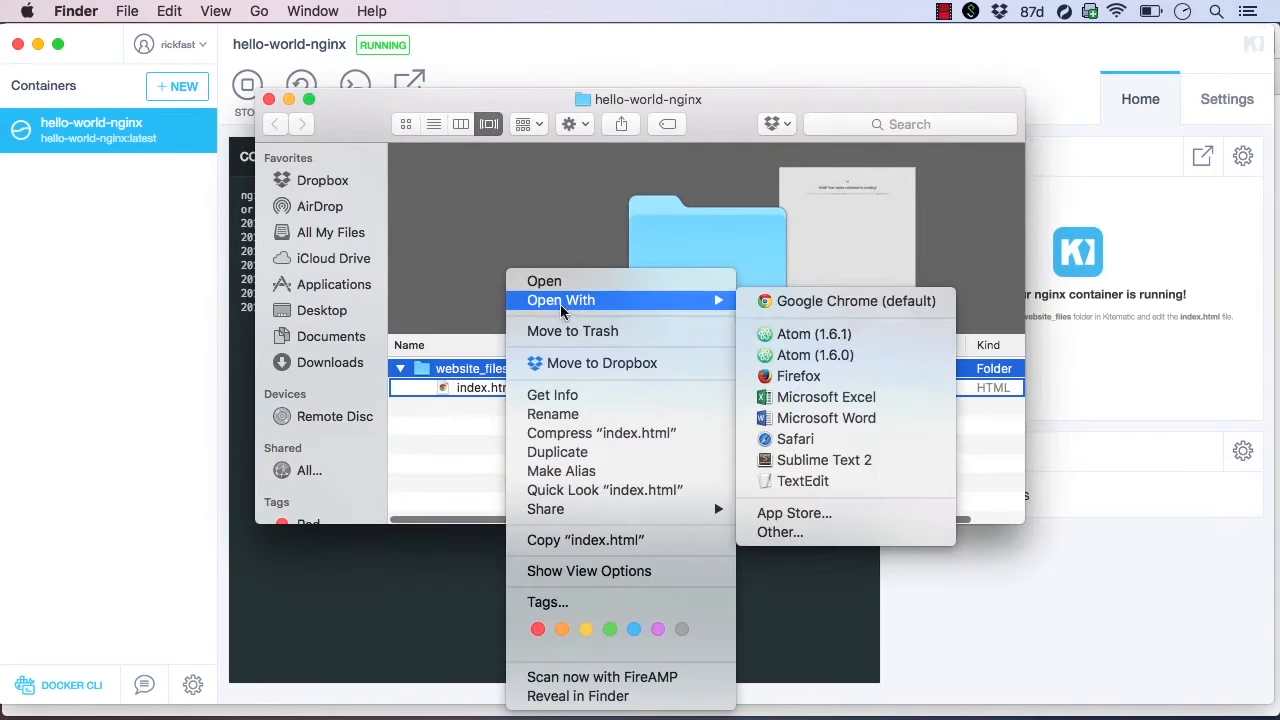
{"action": "left_click", "coordinate": [808, 332]}
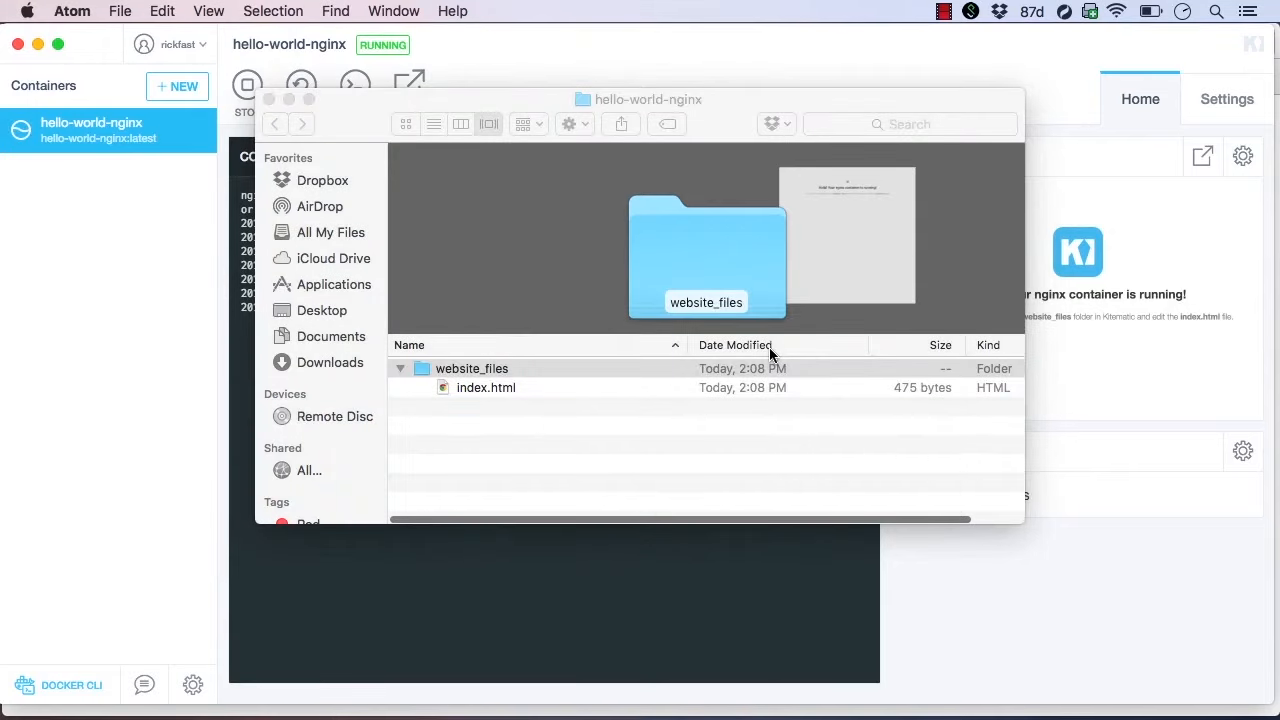
- Replace the heading's running message with 'Hello O'Reilly!' and save the file
{"action": "double_click", "coordinate": [486, 388]}
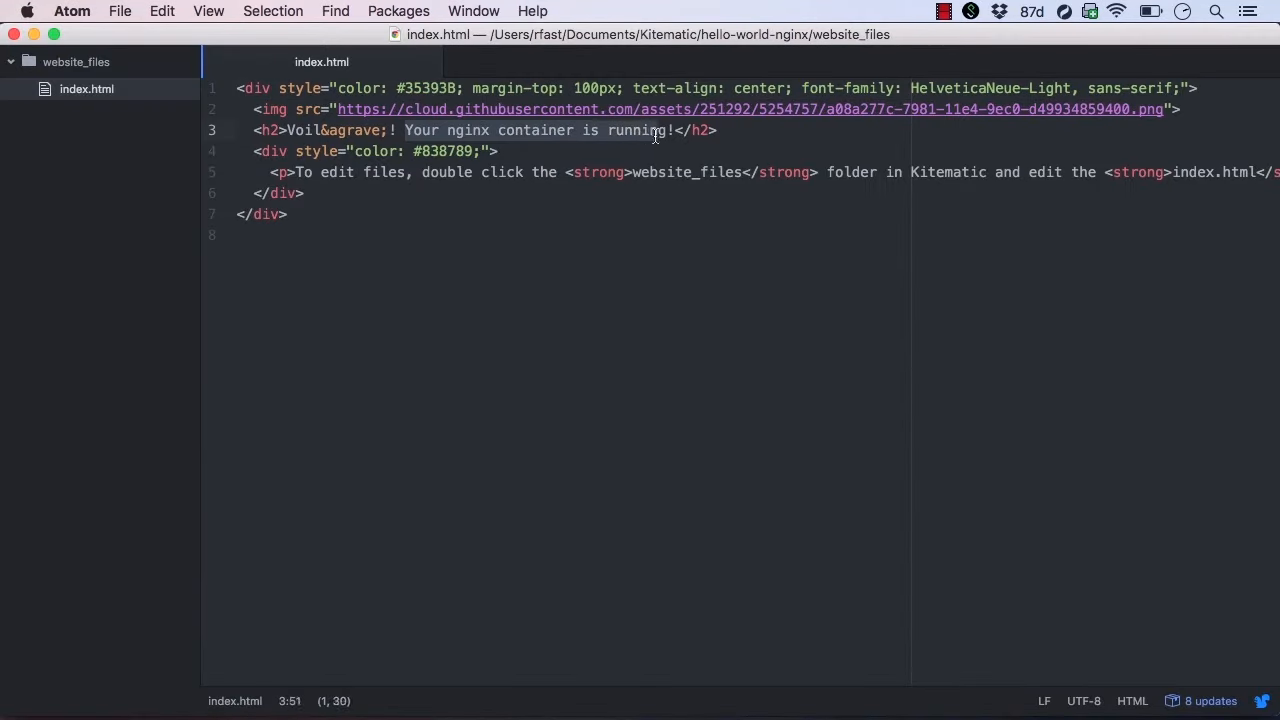
{"action": "type", "text": "Hello O'Reilly!</h2>"}
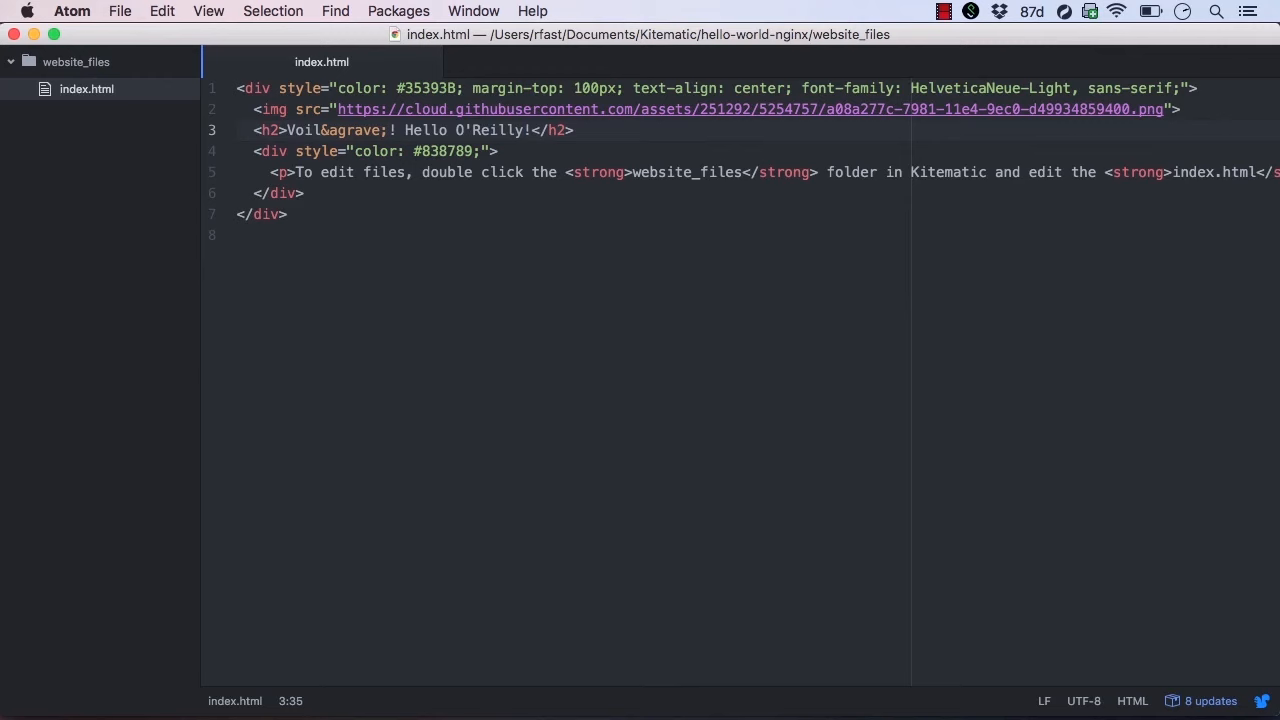
{"action": "left_click", "coordinate": [524, 130]}
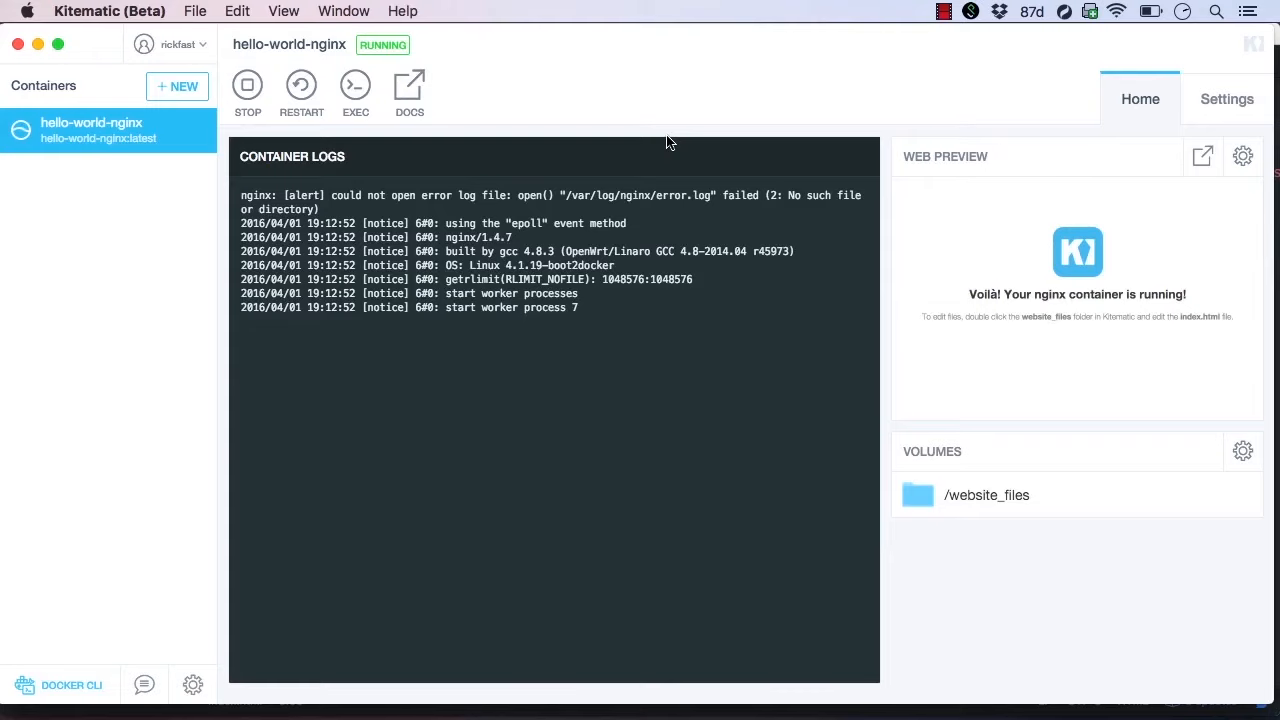
{"action": "mouse_move", "coordinate": [736, 140]}
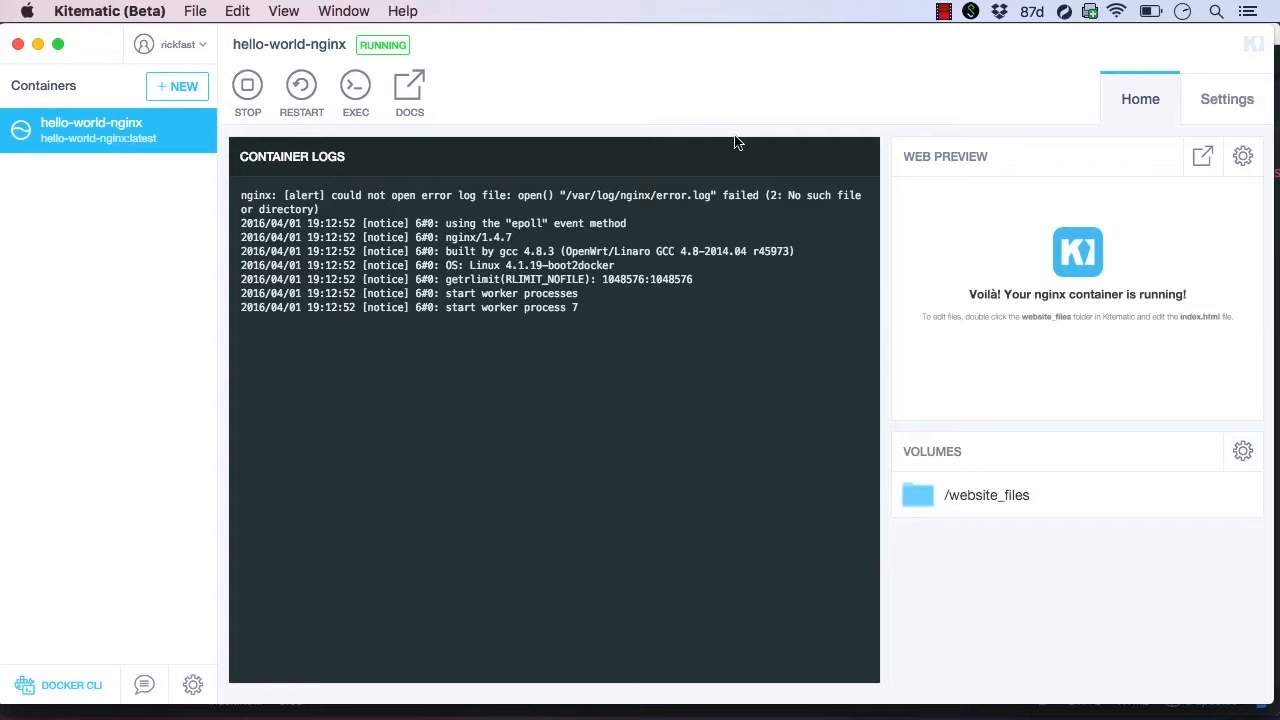
- Preview the site in a browser, list the container's root files with ls, then close the shell
{"action": "left_click", "coordinate": [1204, 156]}
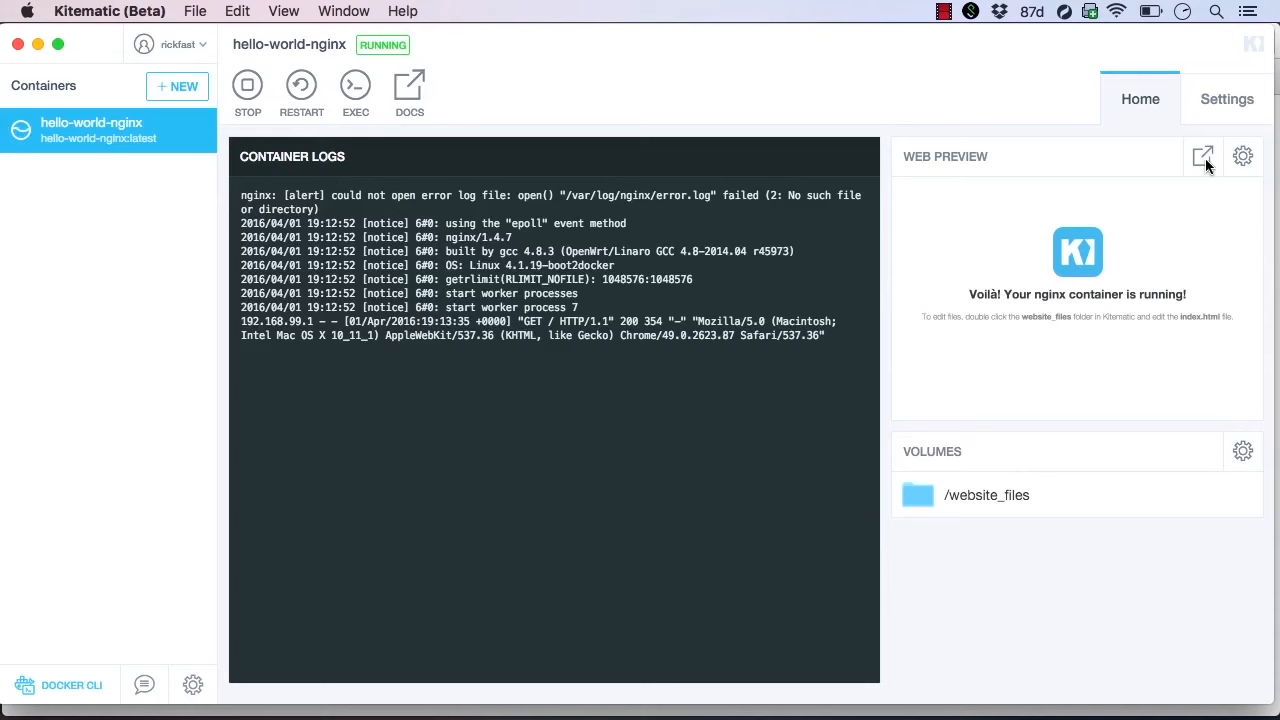
{"action": "mouse_move", "coordinate": [272, 108]}
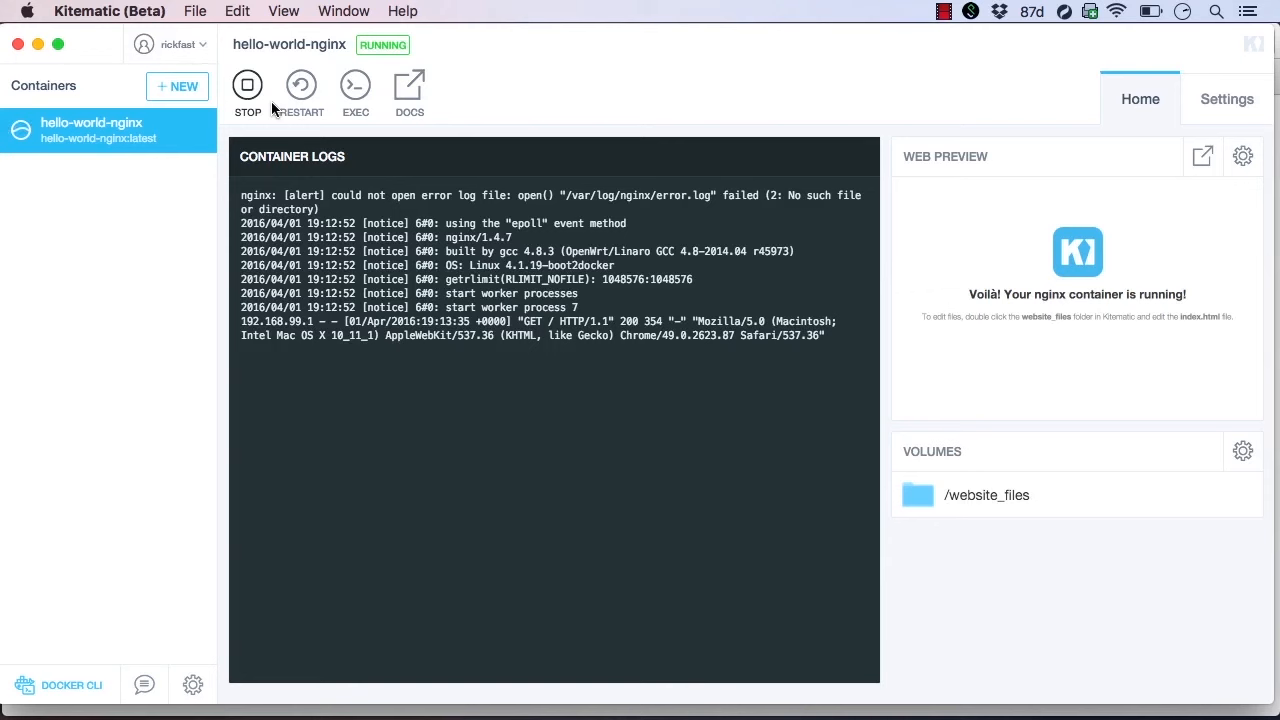
{"action": "mouse_move", "coordinate": [356, 84]}
{"action": "type", "text": "ls"}
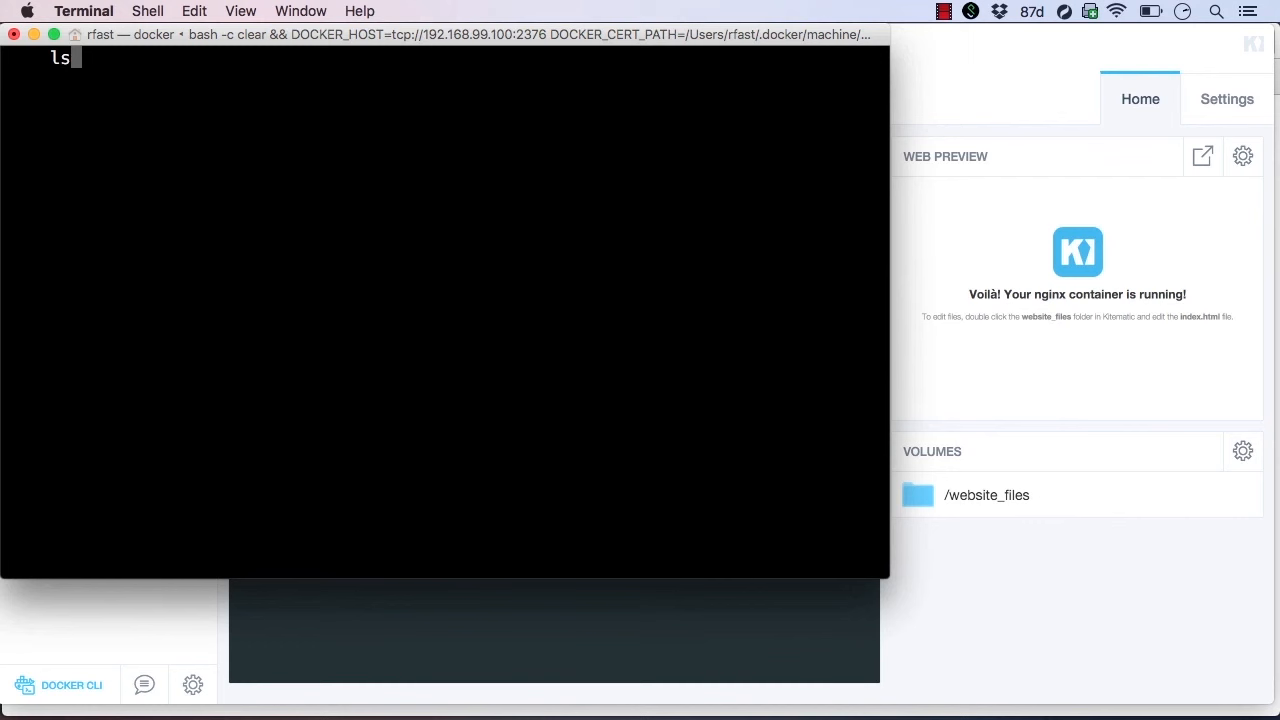
{"action": "key", "text": "Return"}
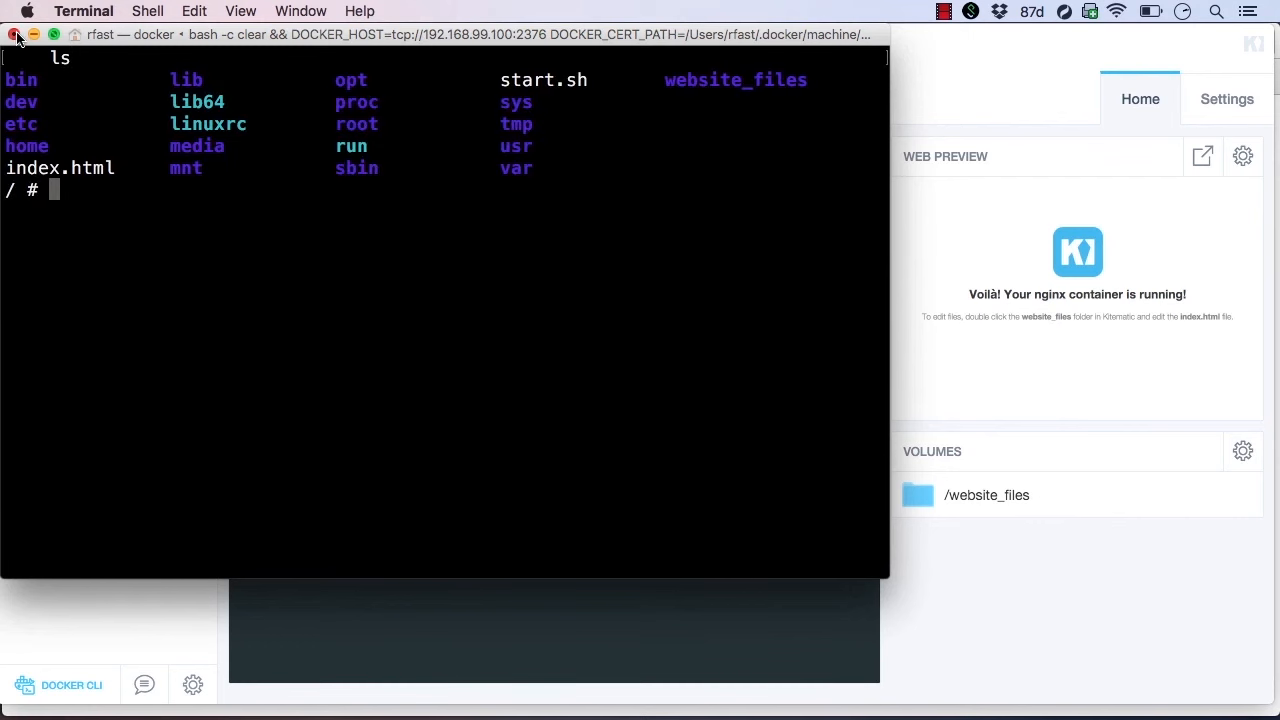
{"action": "left_click", "coordinate": [16, 34]}
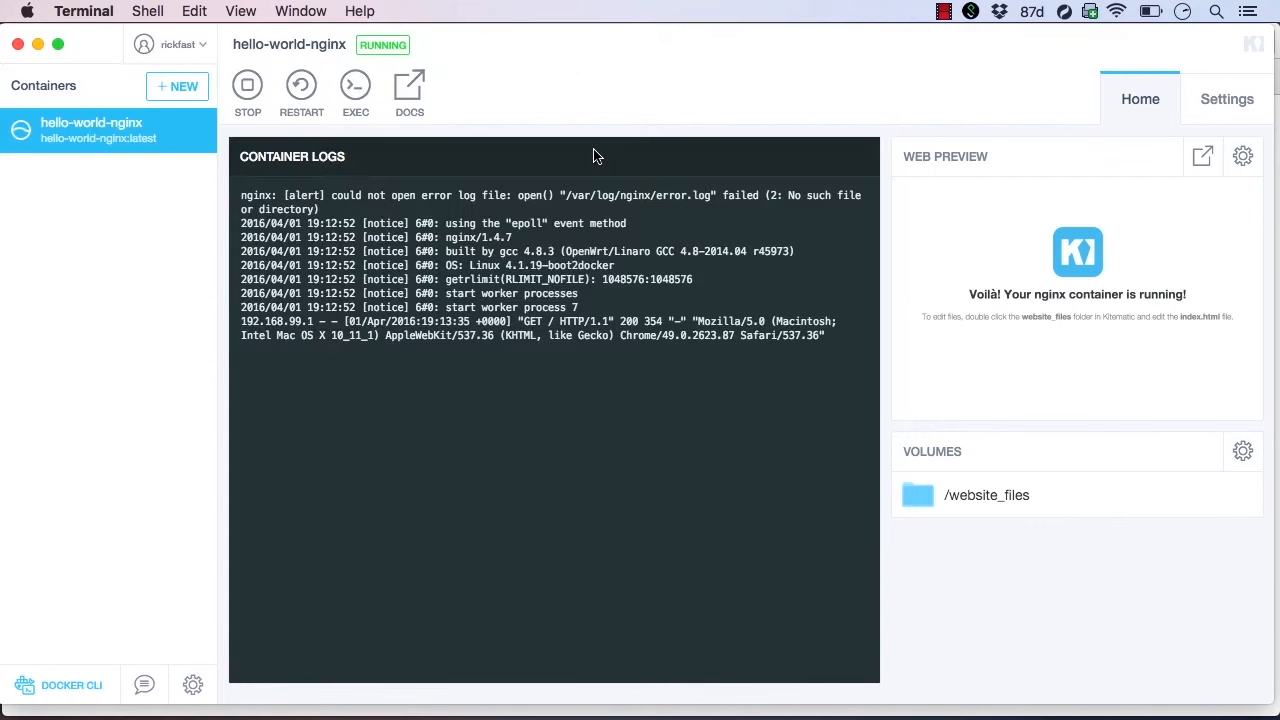